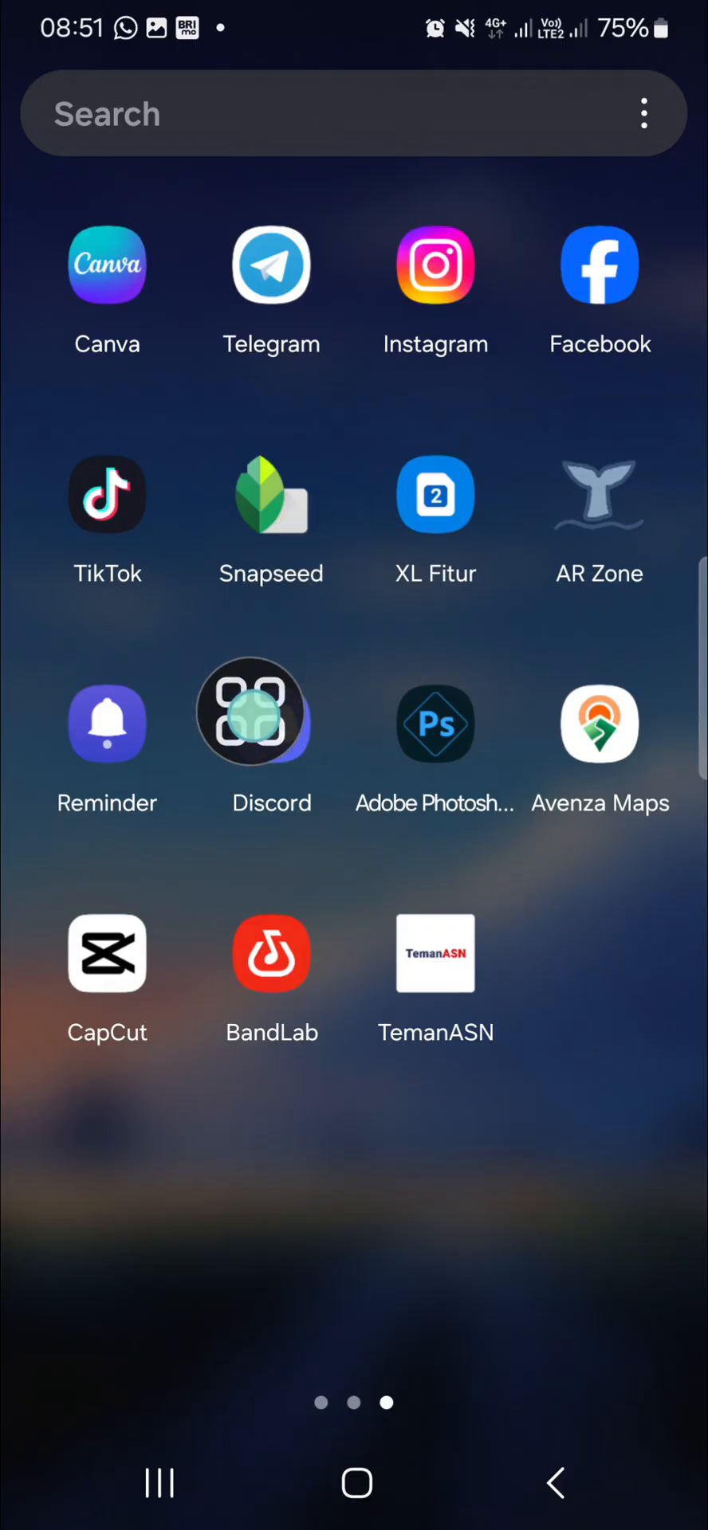
pyautogui.click(271, 724)
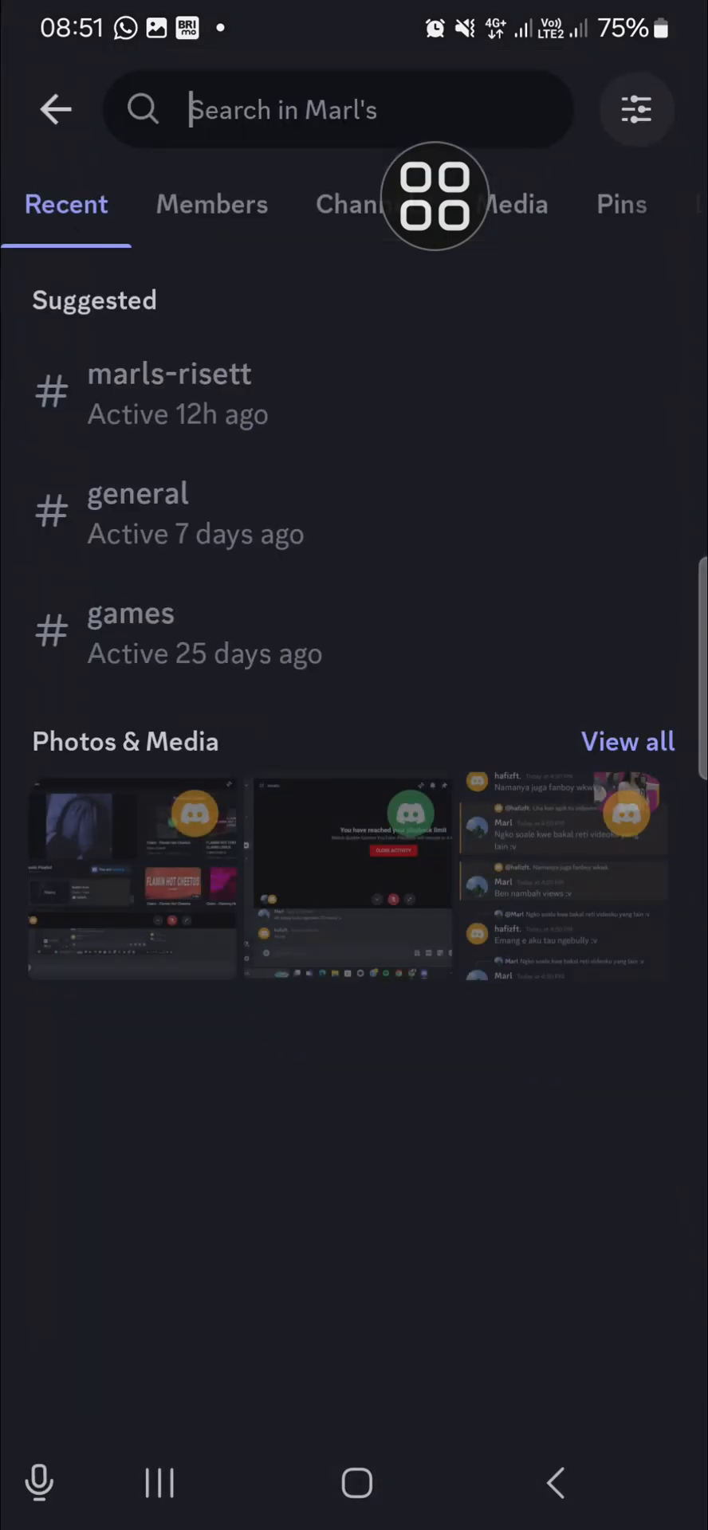
pyautogui.click(339, 110)
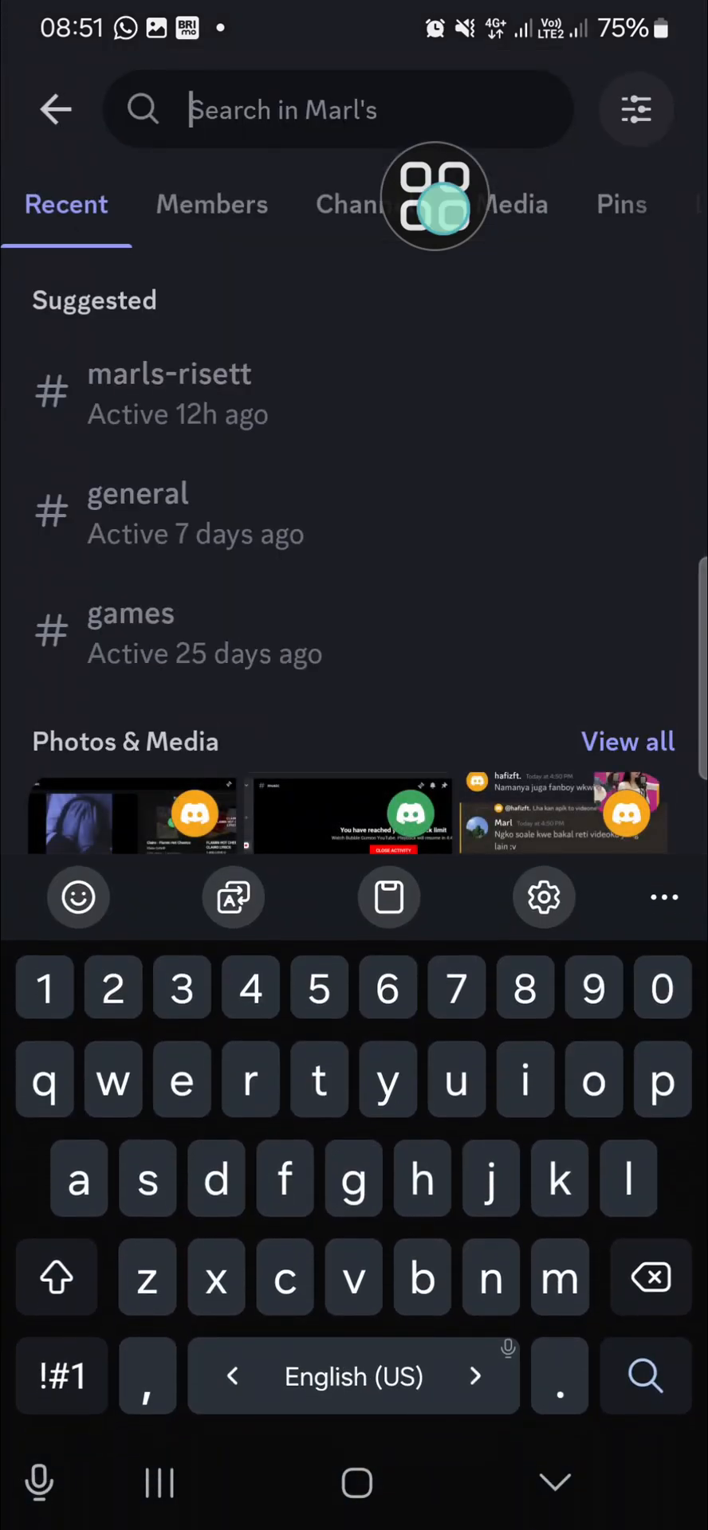
pyautogui.moveTo(391, 107)
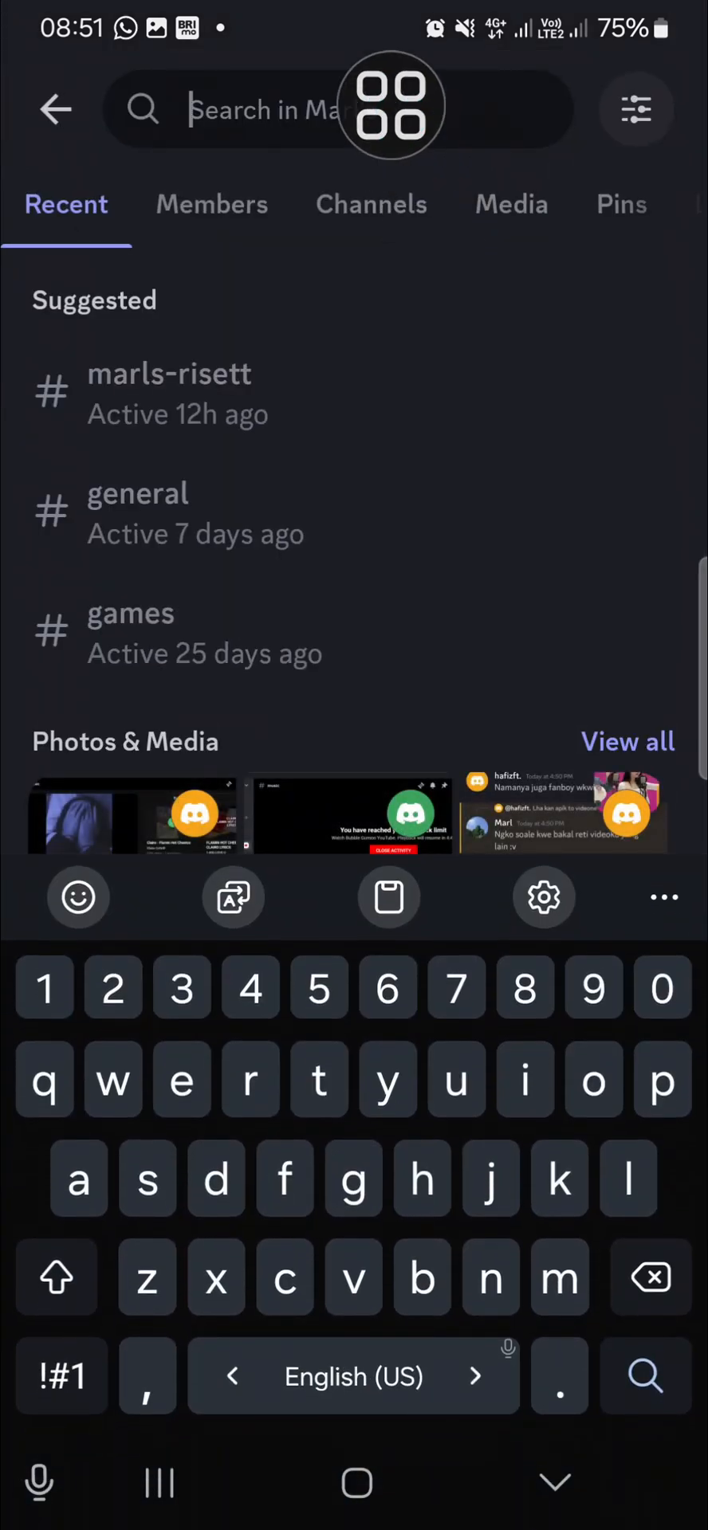
pyautogui.write('chil')
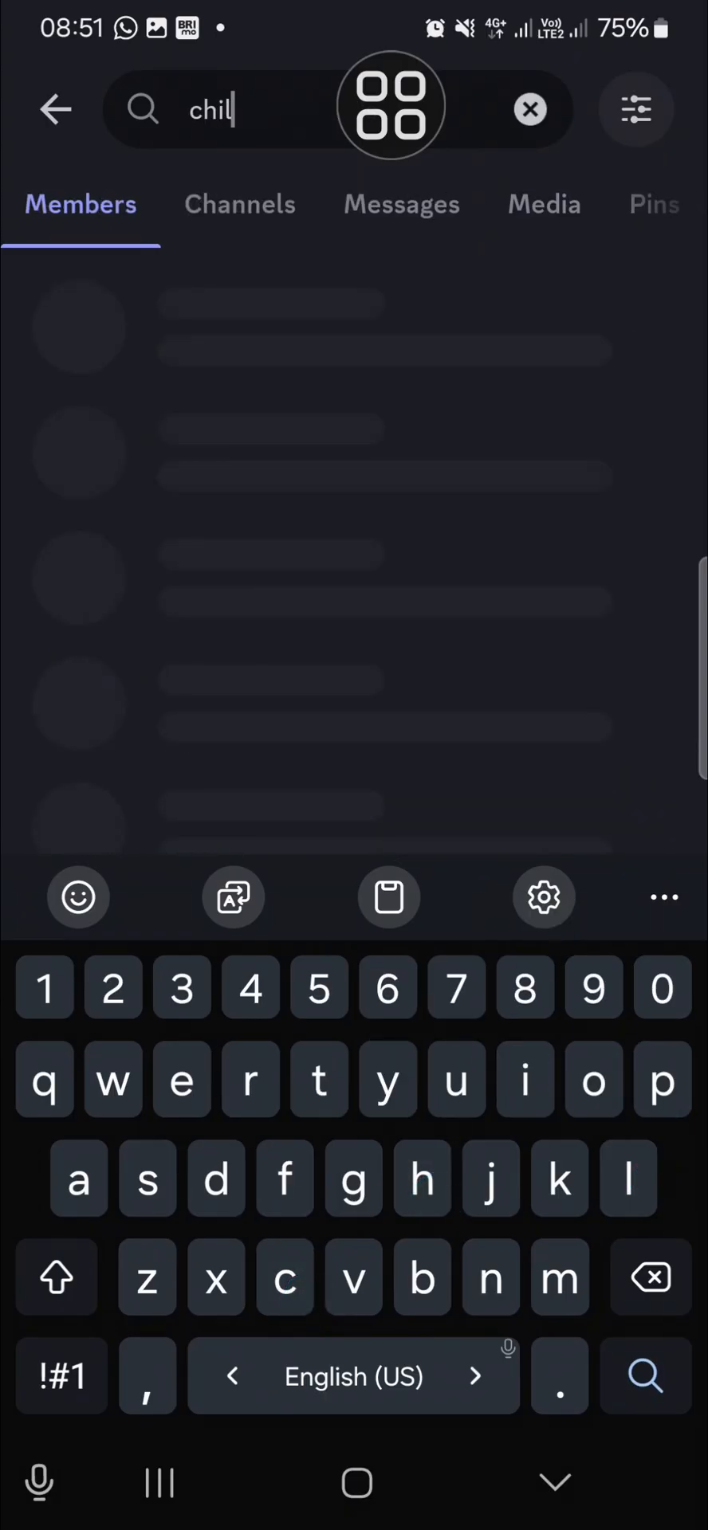
pyautogui.write('d')
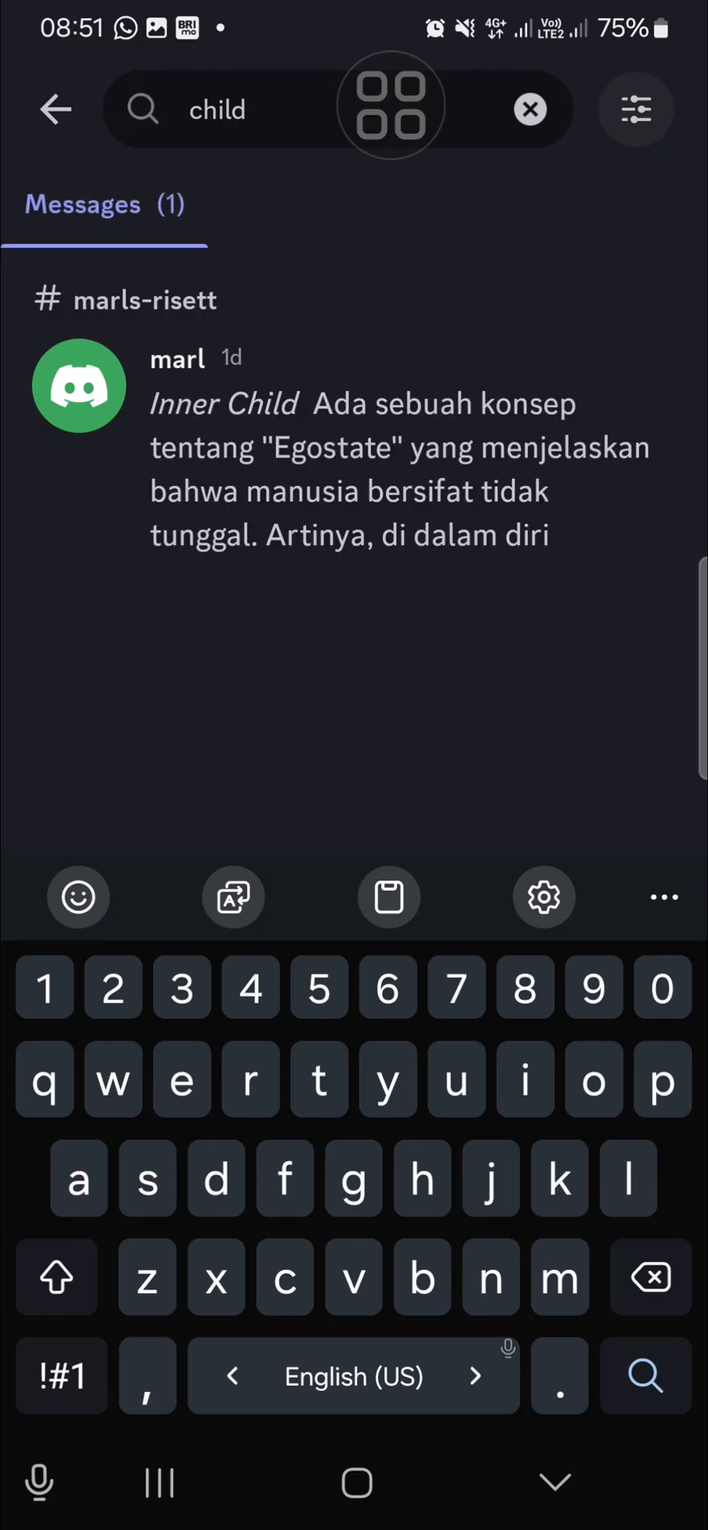
pyautogui.moveTo(473, 473)
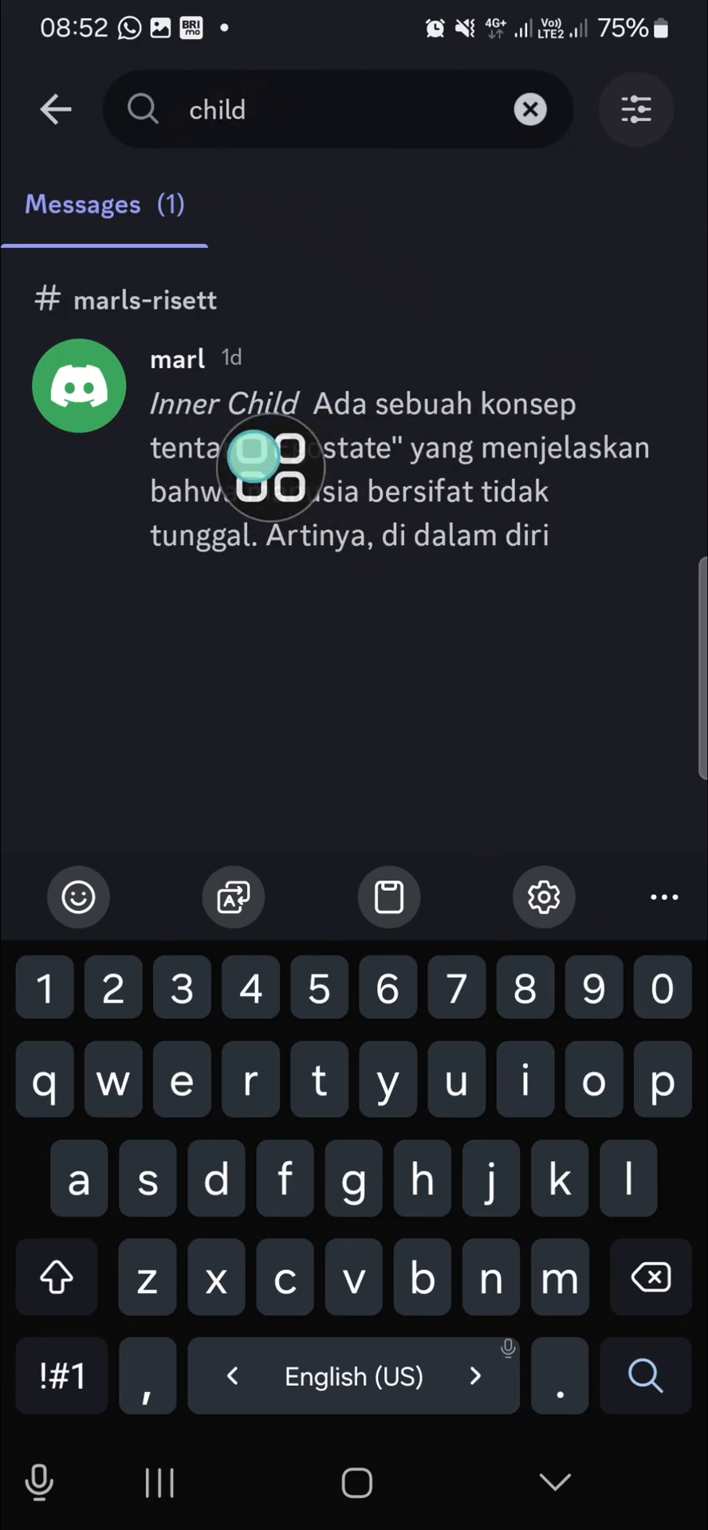
pyautogui.moveTo(376, 511)
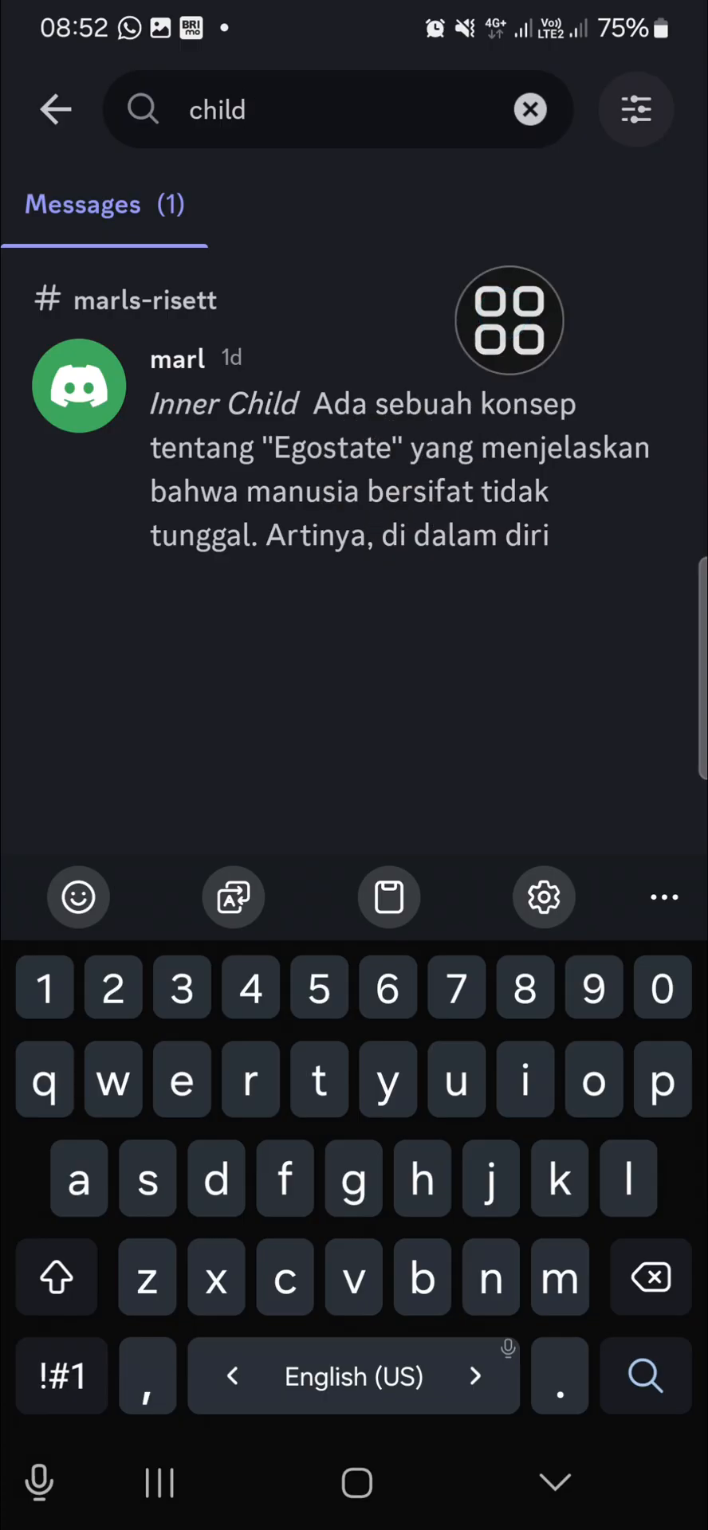
# Step: Jump to the Inner Child message in #marls-risett and read its egostate text
pyautogui.click(354, 469)
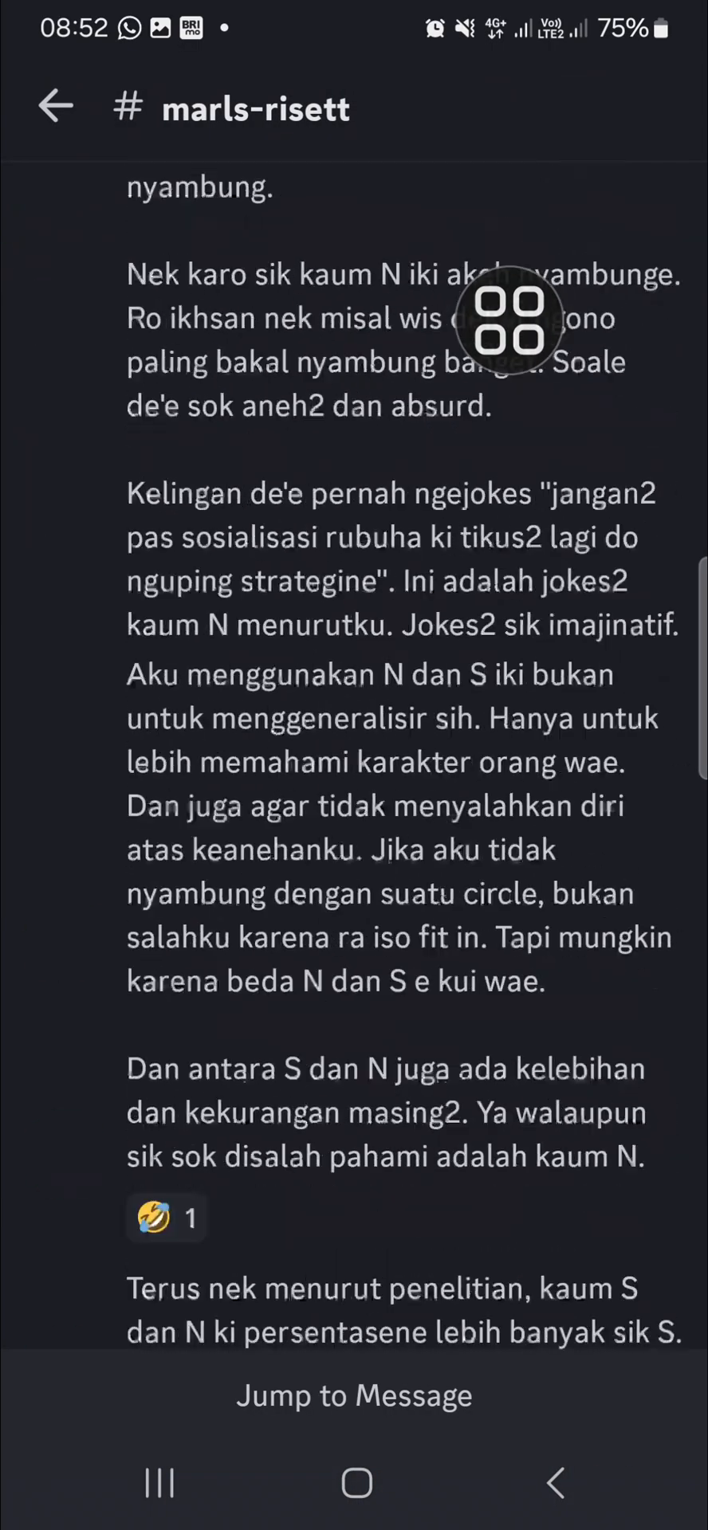
pyautogui.scroll(3)
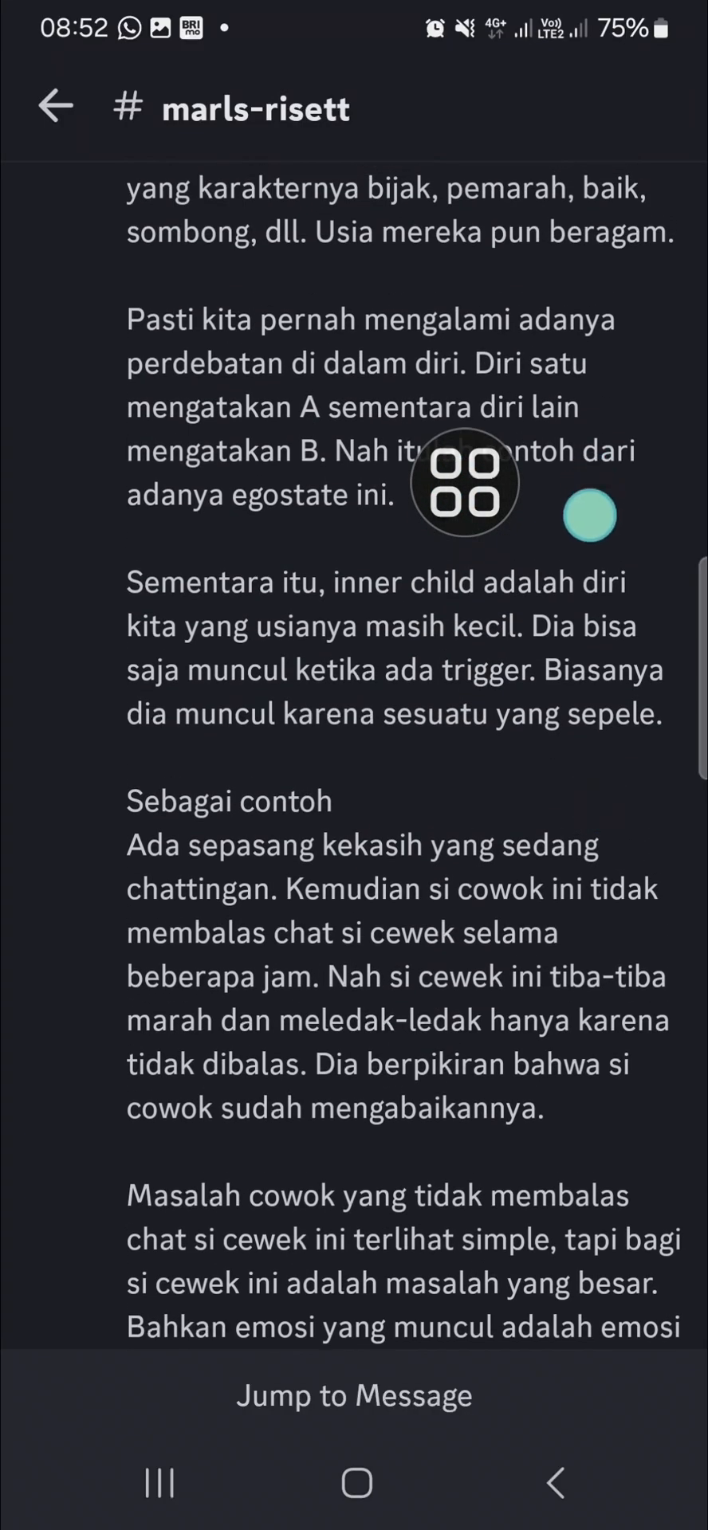
pyautogui.scroll(3)
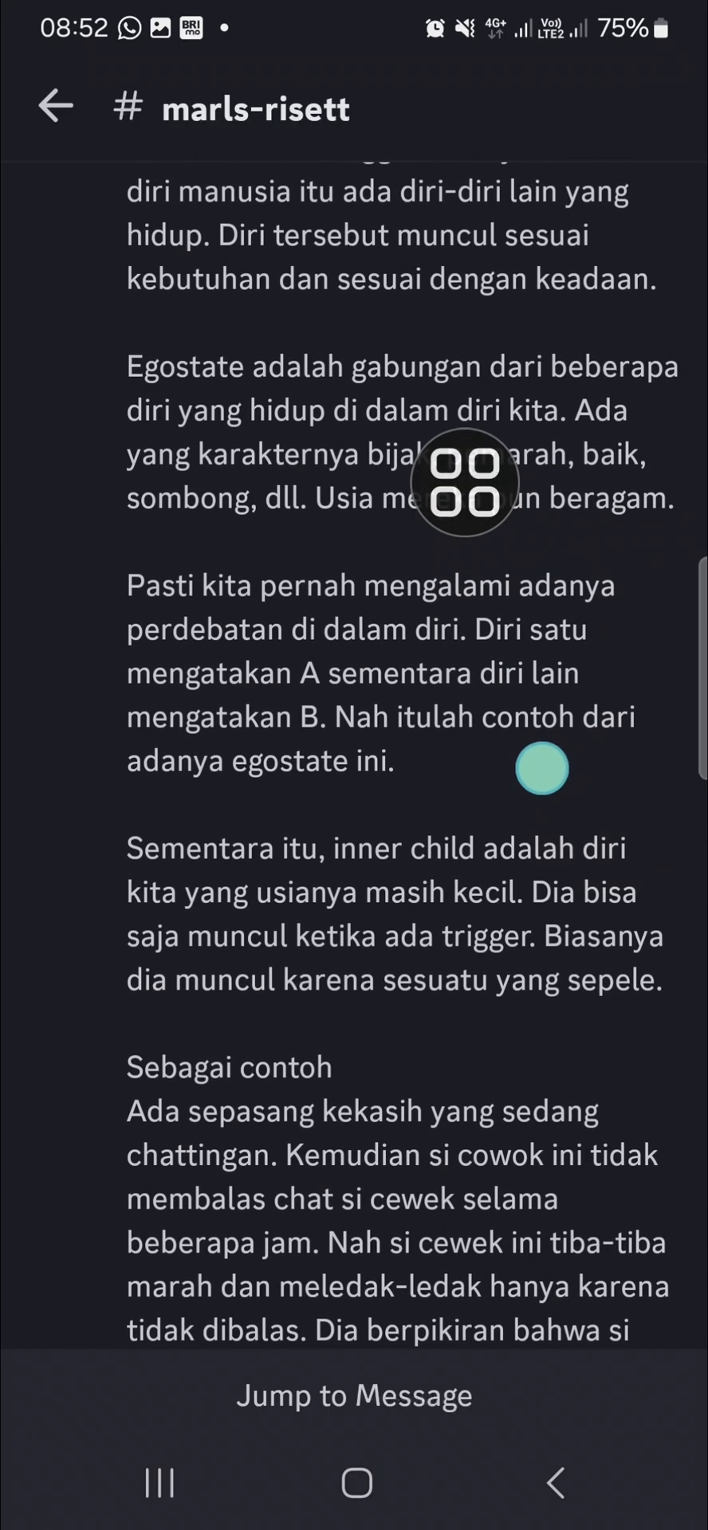